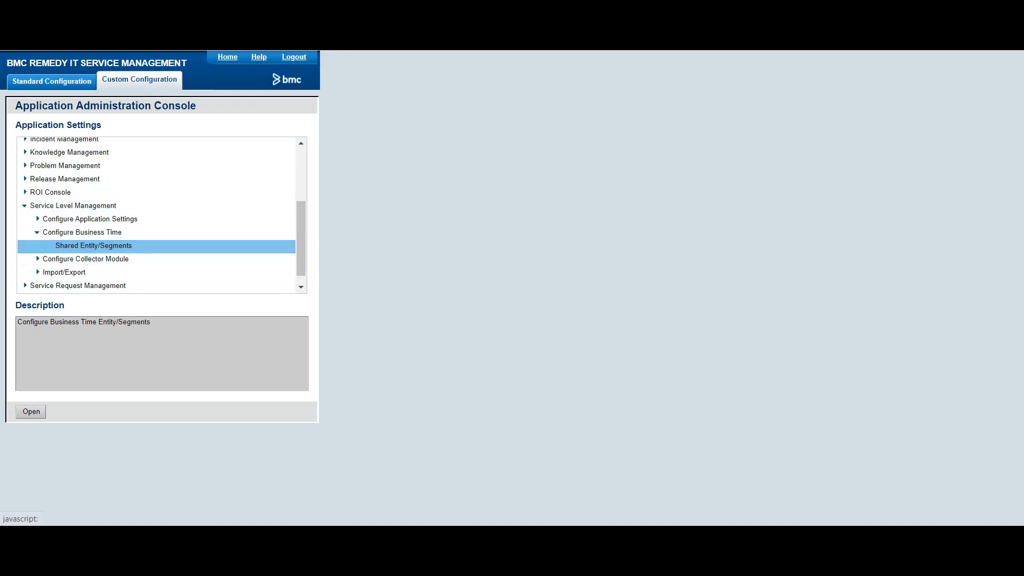
Start a blank Business Time Segment from the shared entity/segment business schedules.
left_click(30, 410)
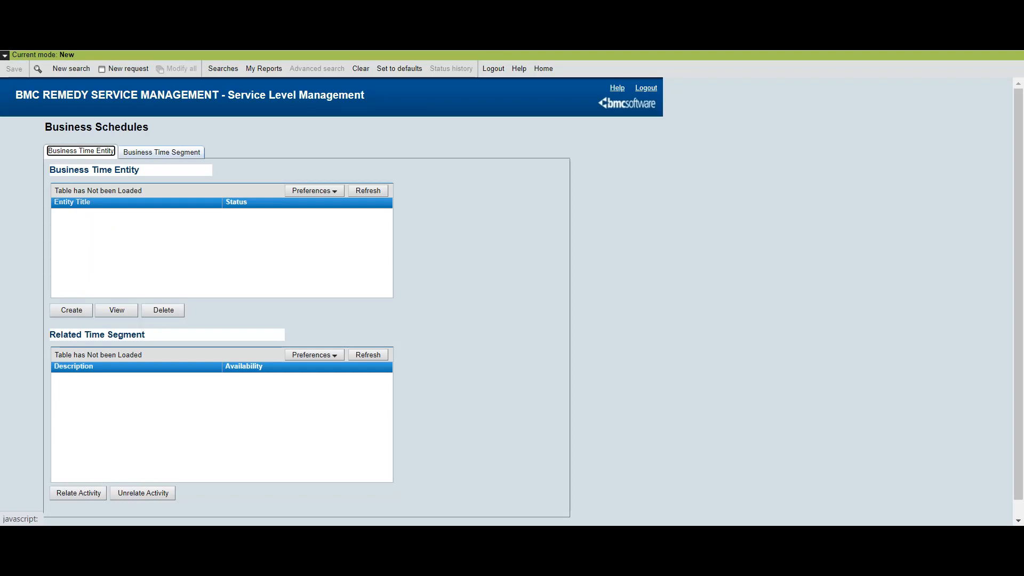
left_click(161, 151)
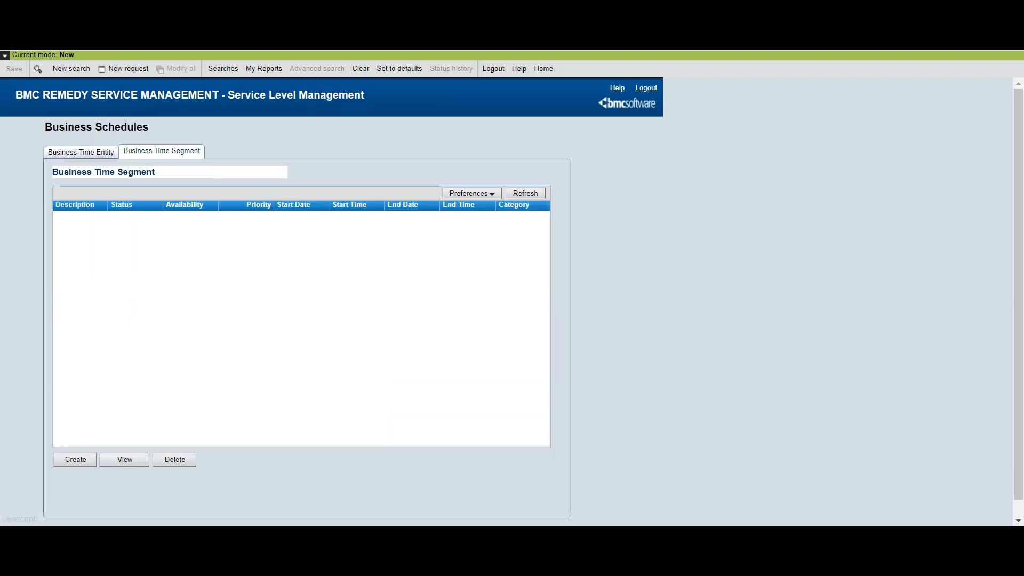
left_click(75, 459)
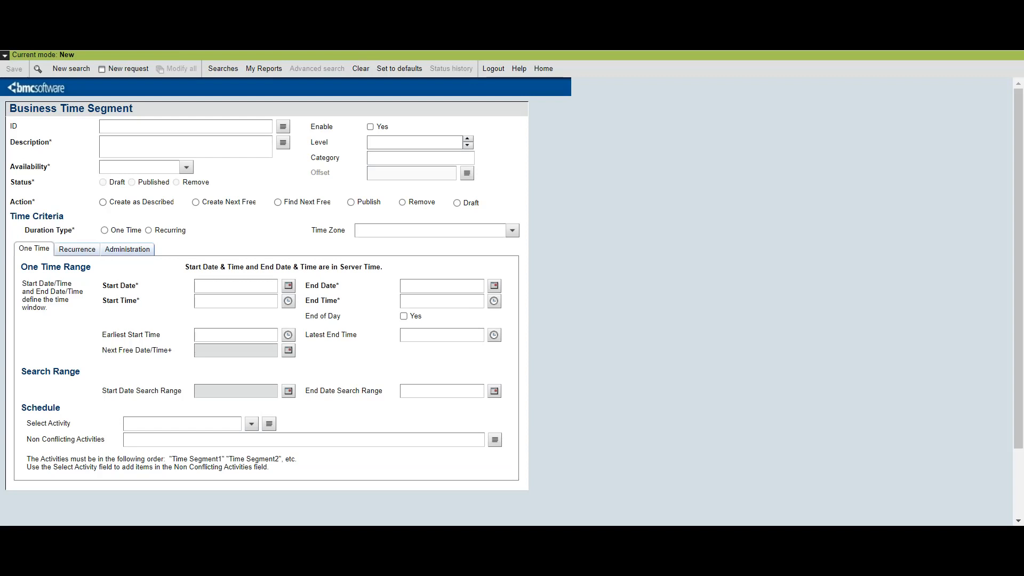
Enter segment ID WorkingHoursForABC with Available availability and the Create as Described action.
left_click(185, 166)
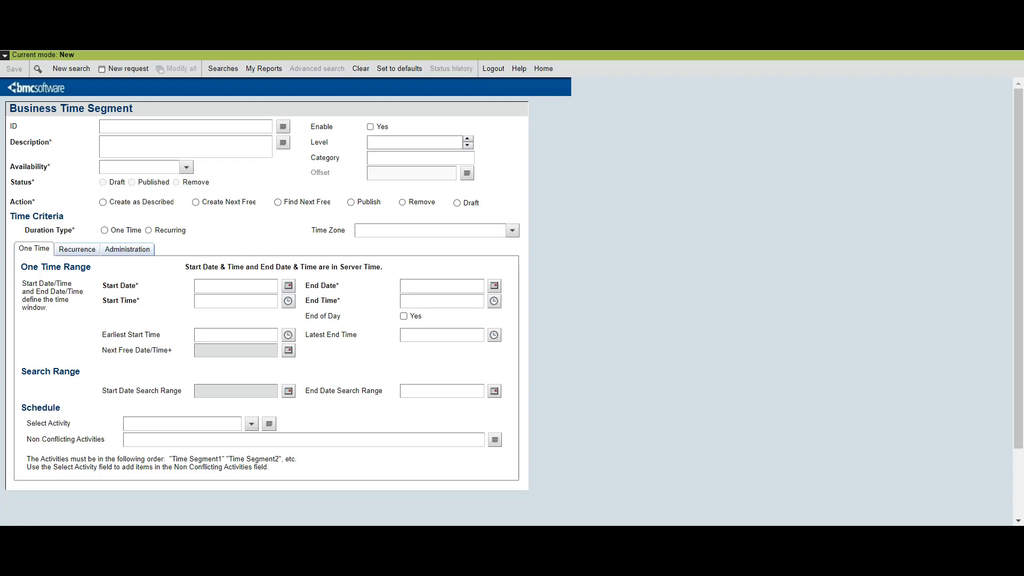
type("W")
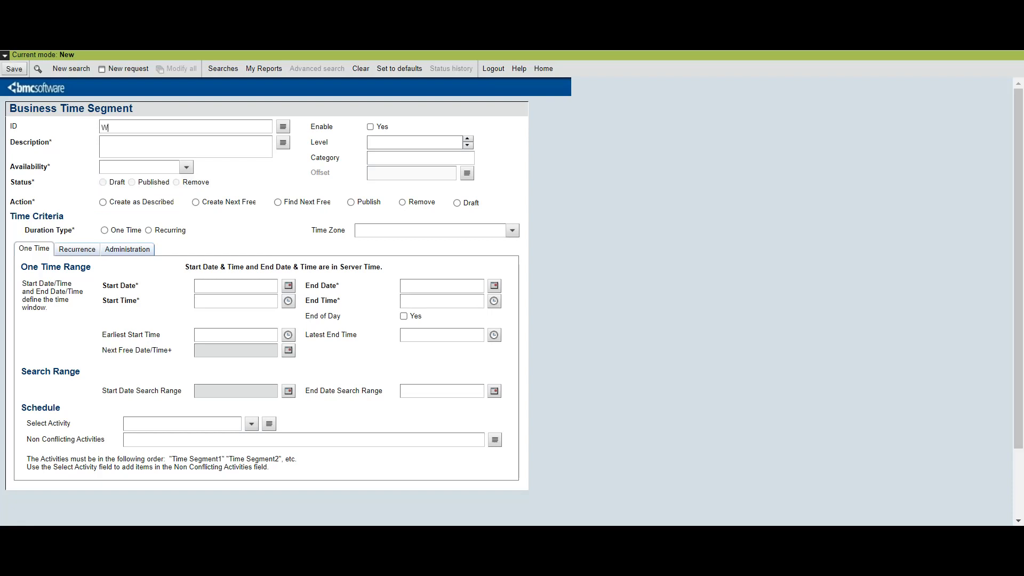
type("orkingH")
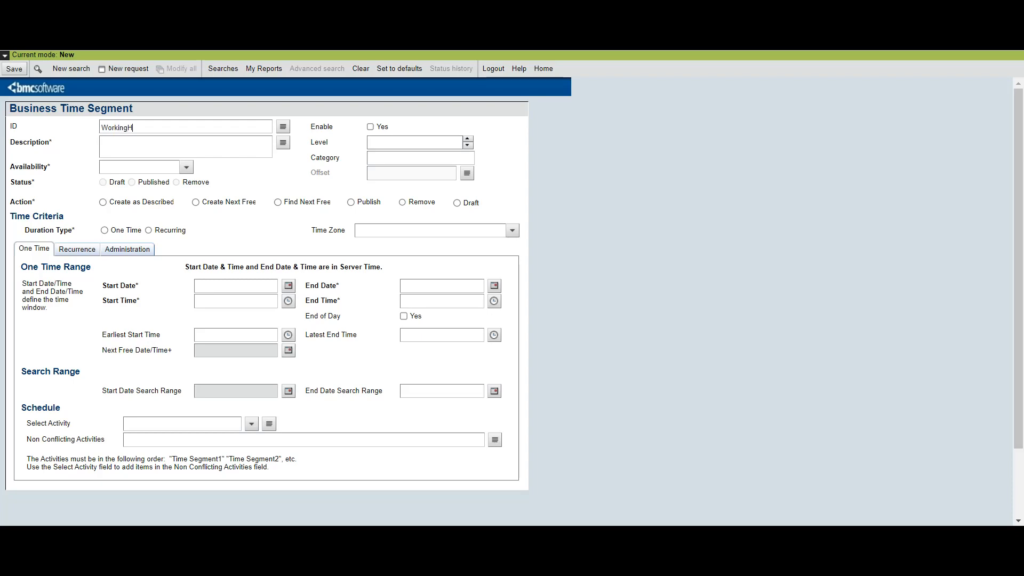
type("ours")
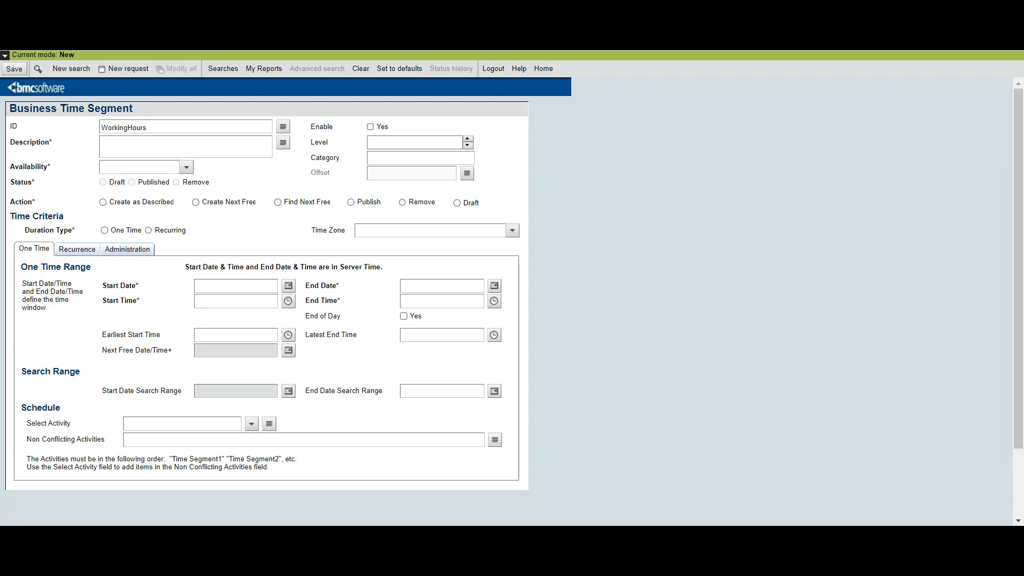
type("For")
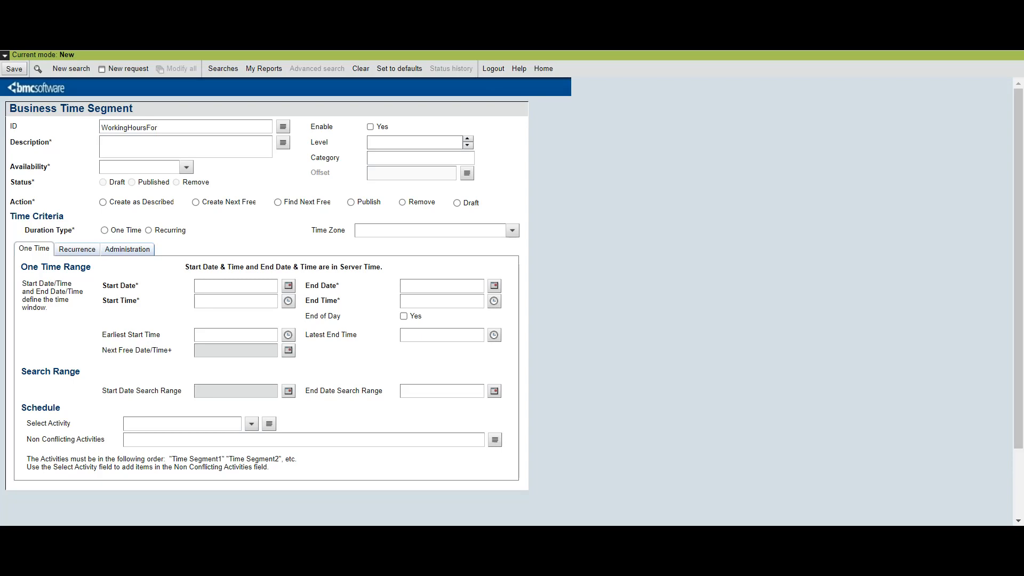
type("ABC")
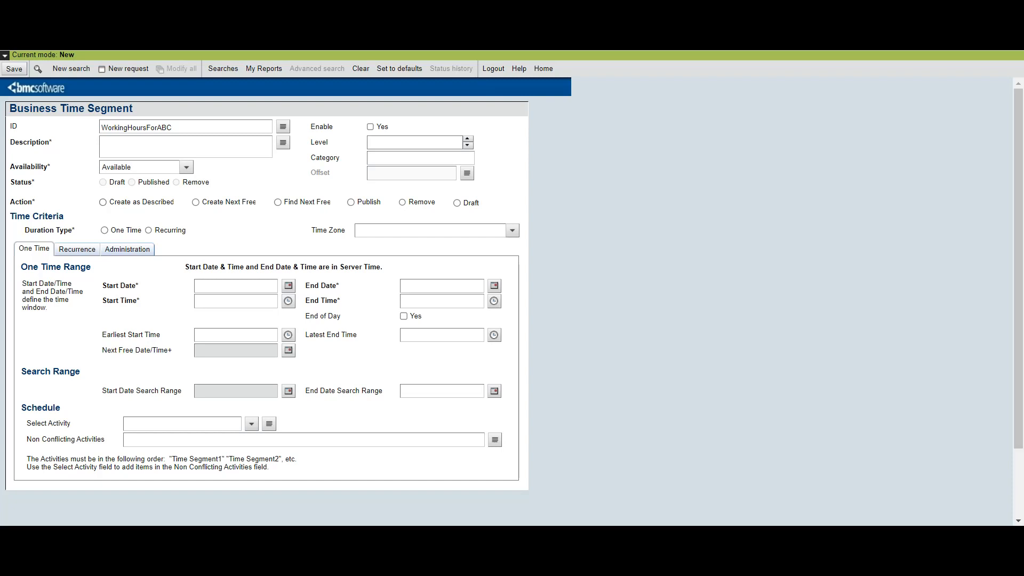
left_click(103, 201)
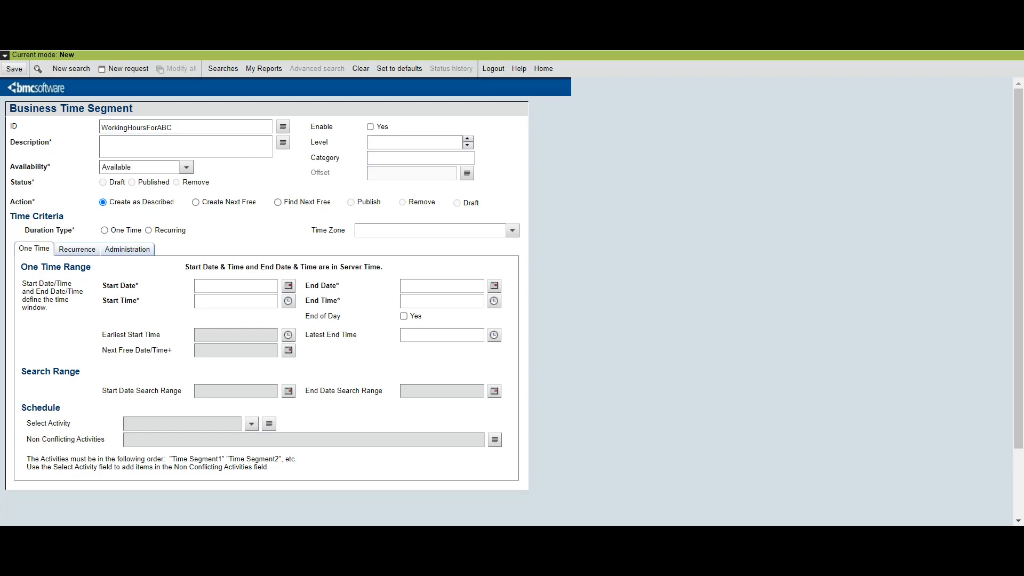
Set the start date to 11/11/2022 and the end date to 11/11/2030, clearing the out-of-range error.
left_click(288, 285)
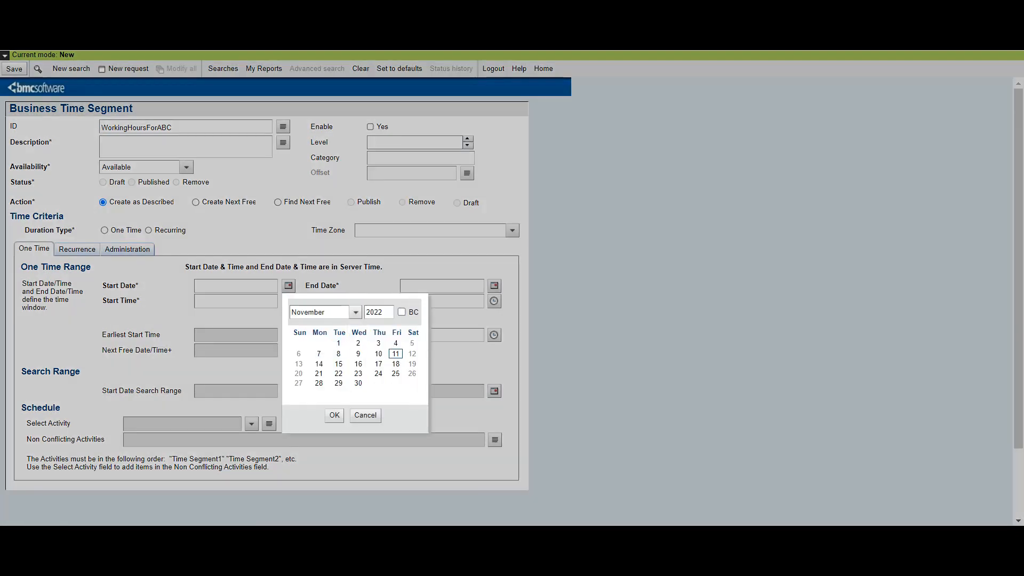
left_click(394, 353)
type("20230")
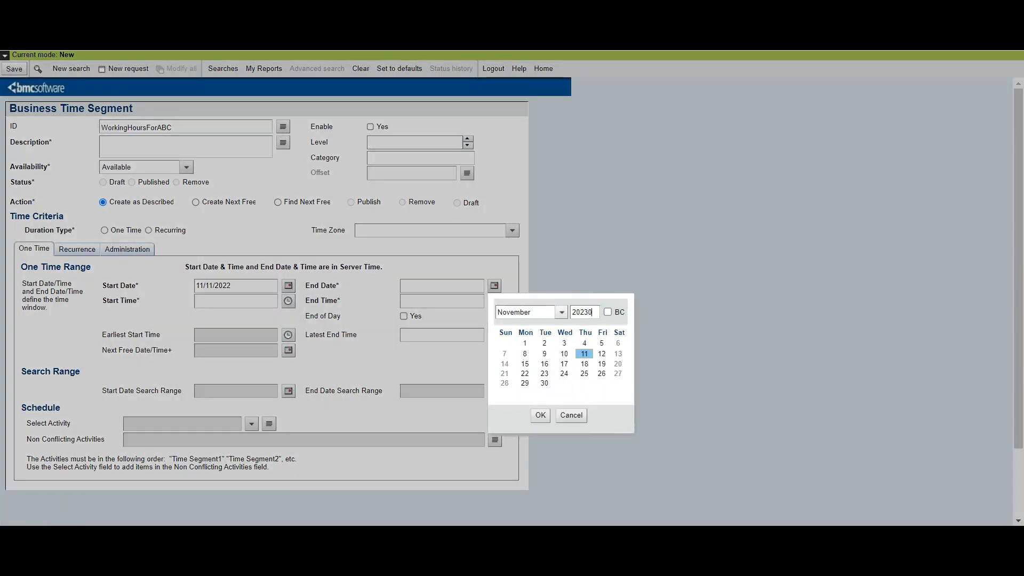
left_click(540, 415)
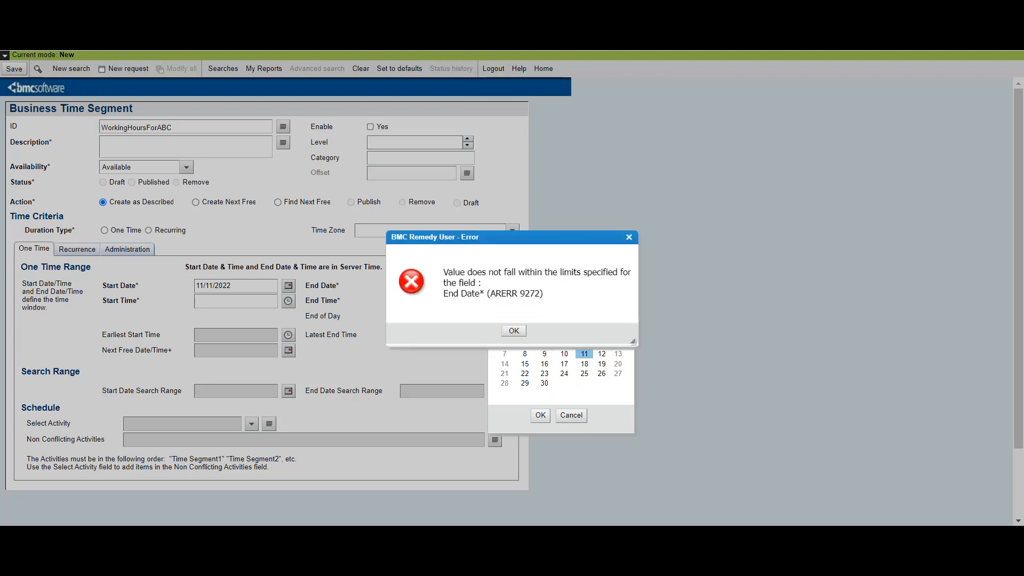
left_click(512, 330)
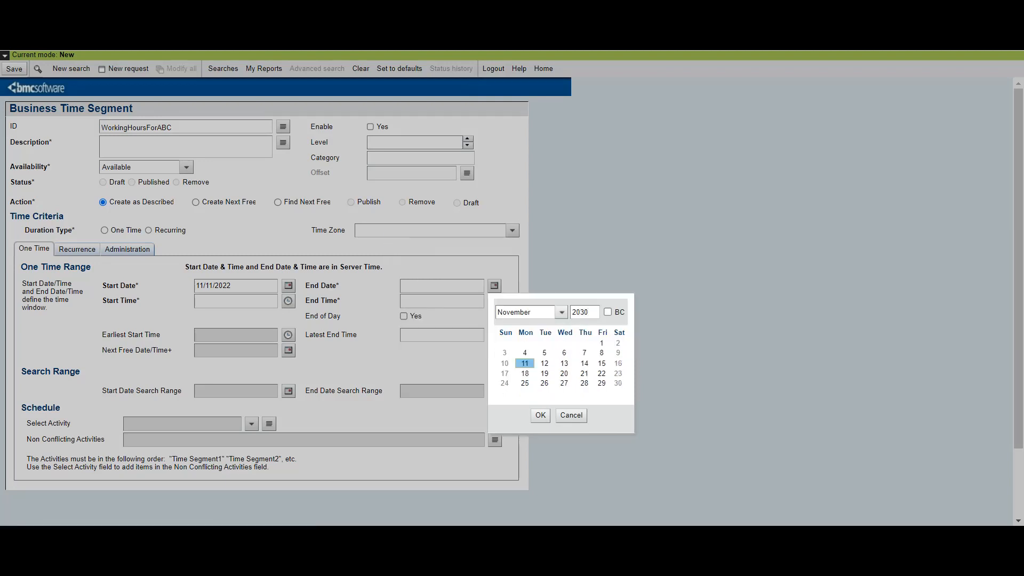
left_click(525, 362)
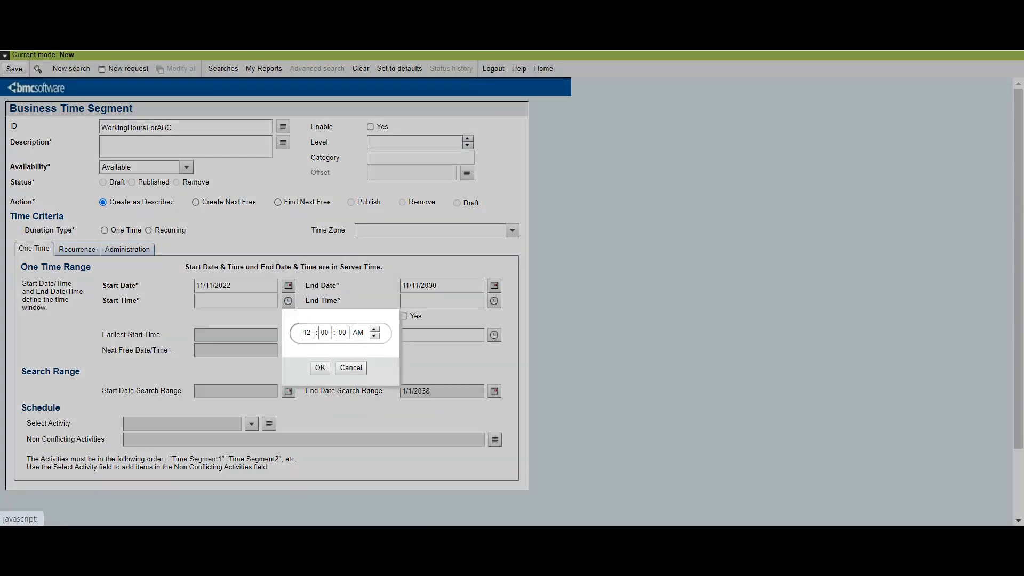
Turn off End of Day and set the start time to 8:00 AM.
left_click(319, 367)
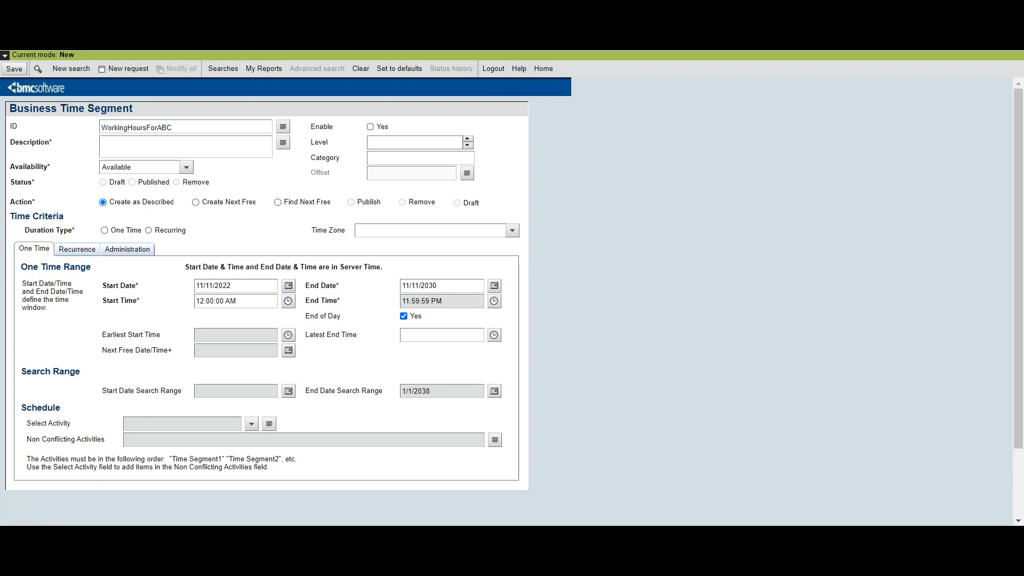
left_click(403, 316)
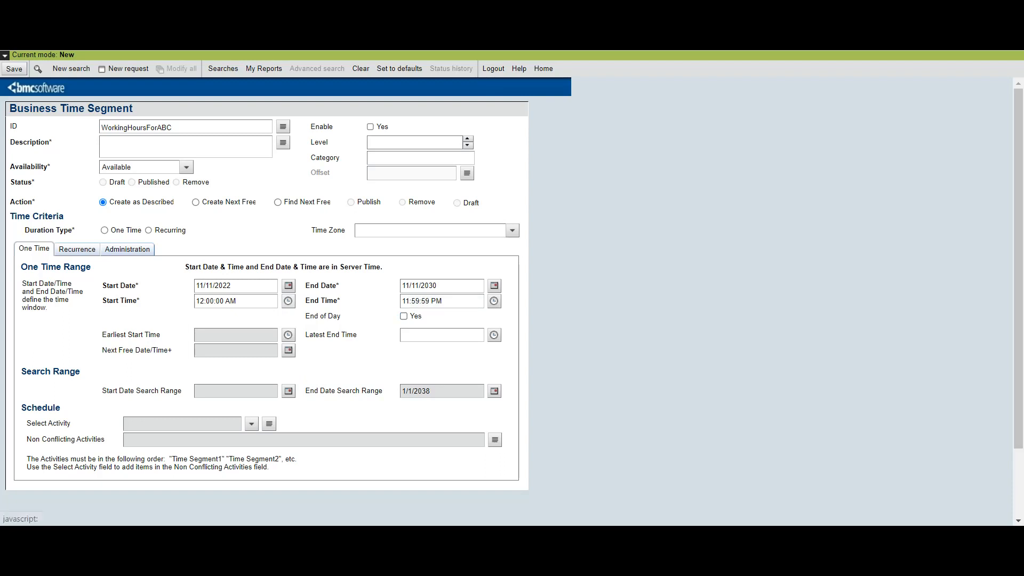
left_click(287, 301)
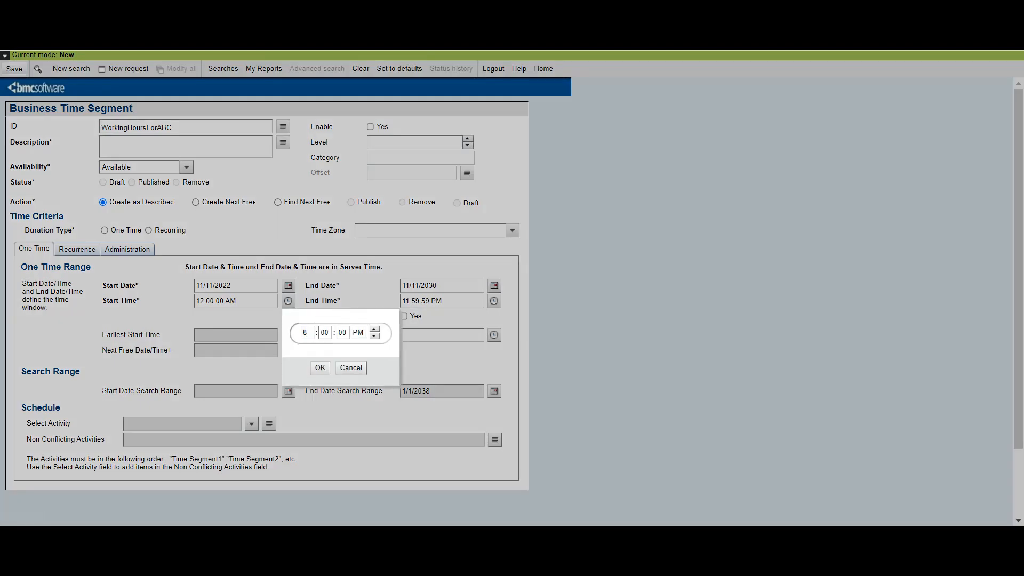
left_click(374, 334)
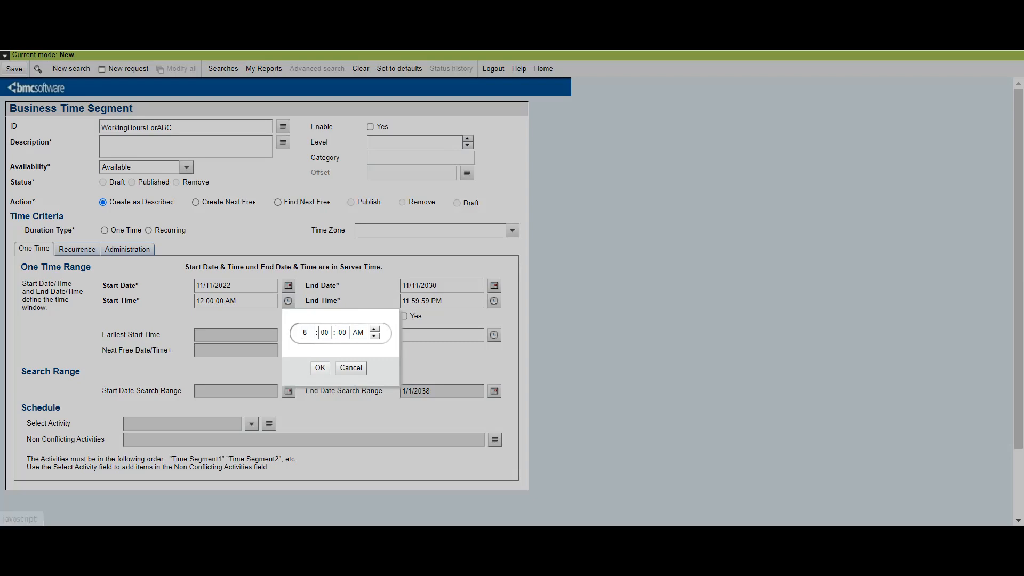
left_click(319, 366)
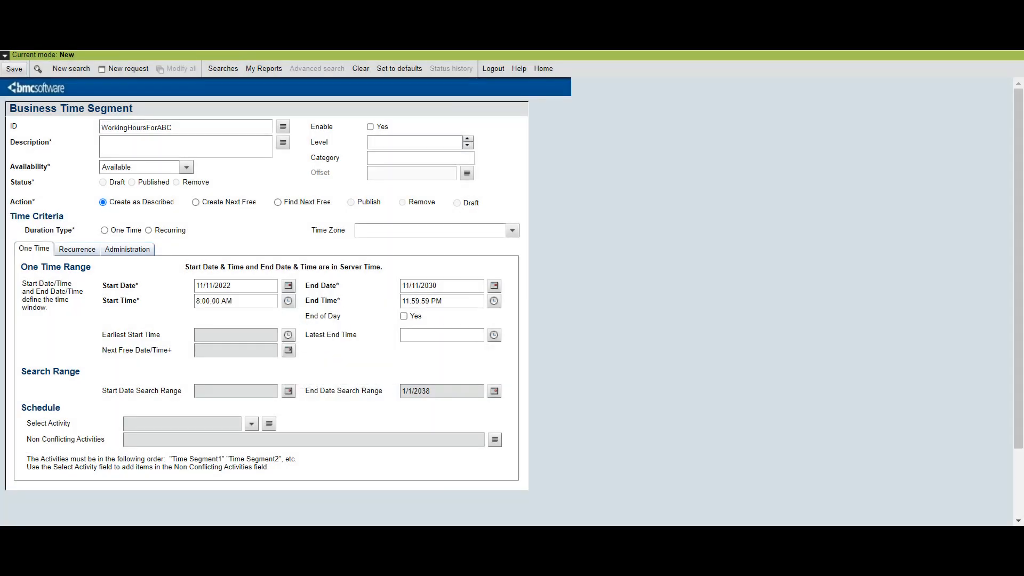
Set the end time to 5:00 PM and choose the duration type.
left_click(494, 300)
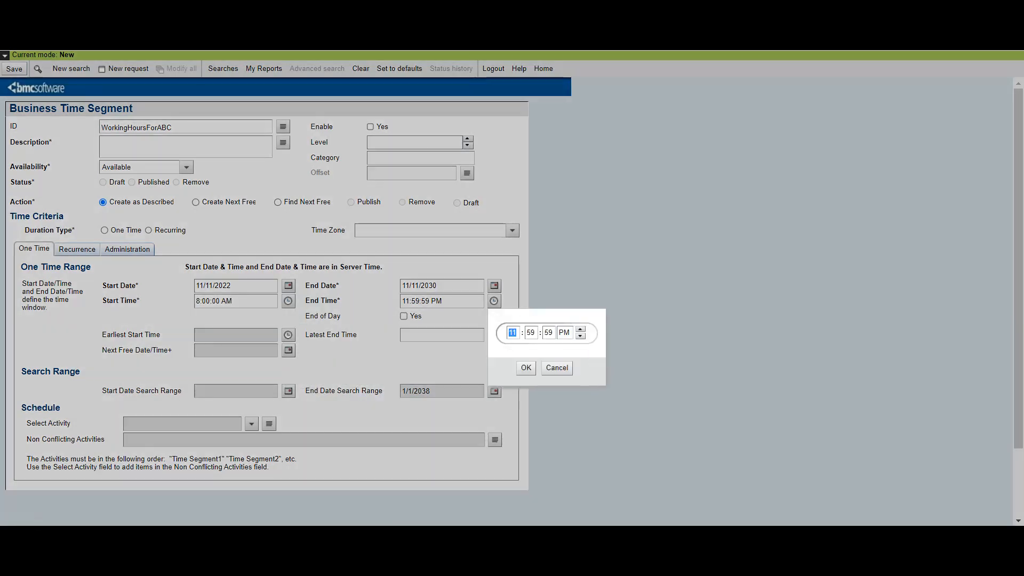
type("5")
left_click(530, 331)
type("00")
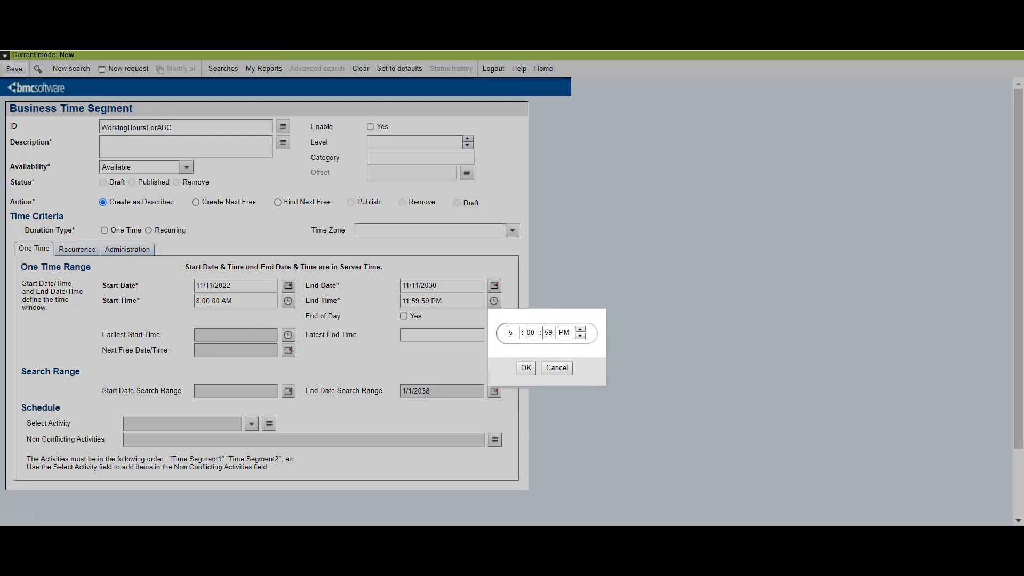
left_click(525, 368)
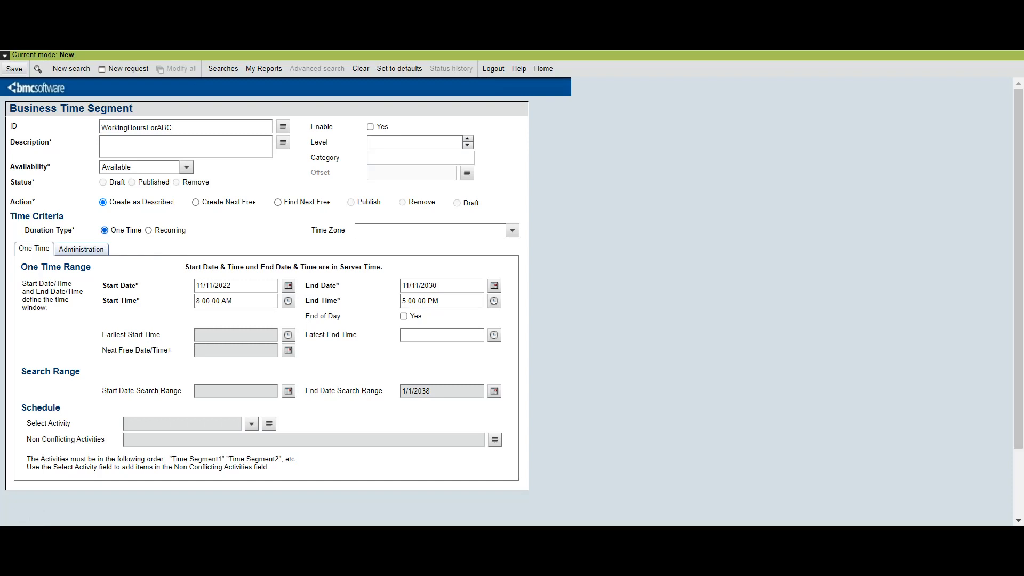
left_click(185, 127)
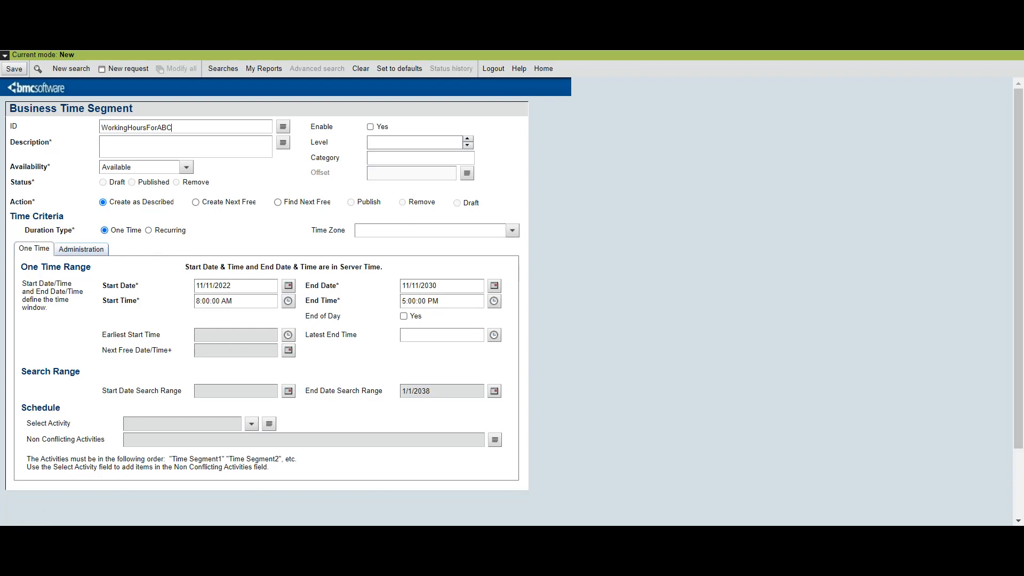
left_click(148, 230)
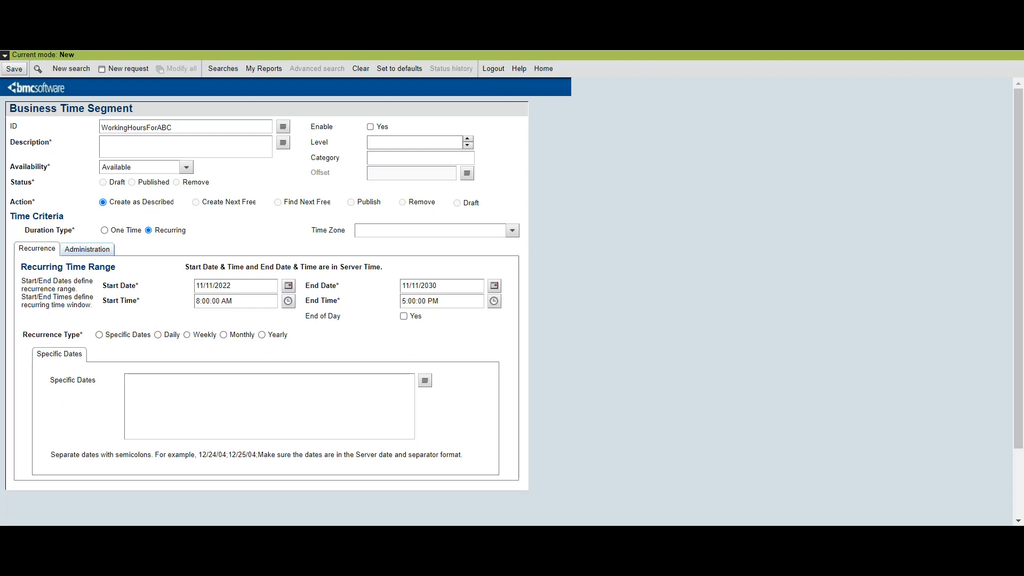
Make the segment recur weekly every 1 week on Monday through Friday.
left_click(188, 333)
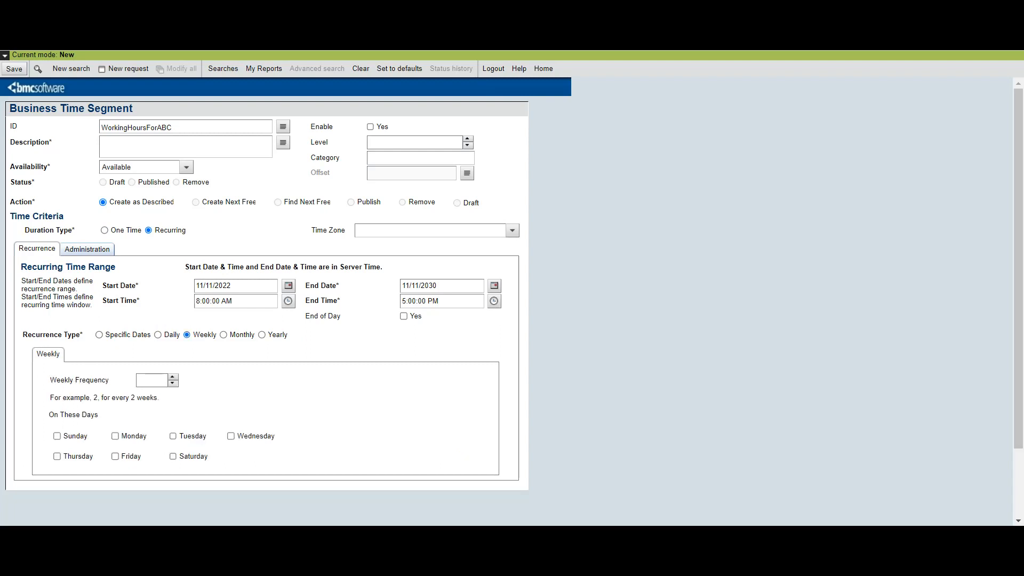
type("1")
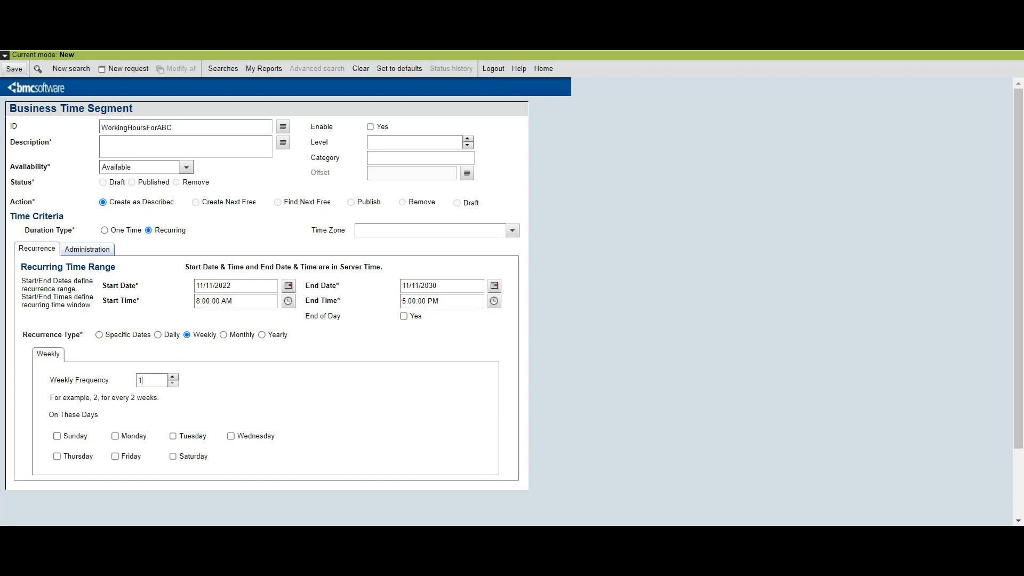
left_click(115, 435)
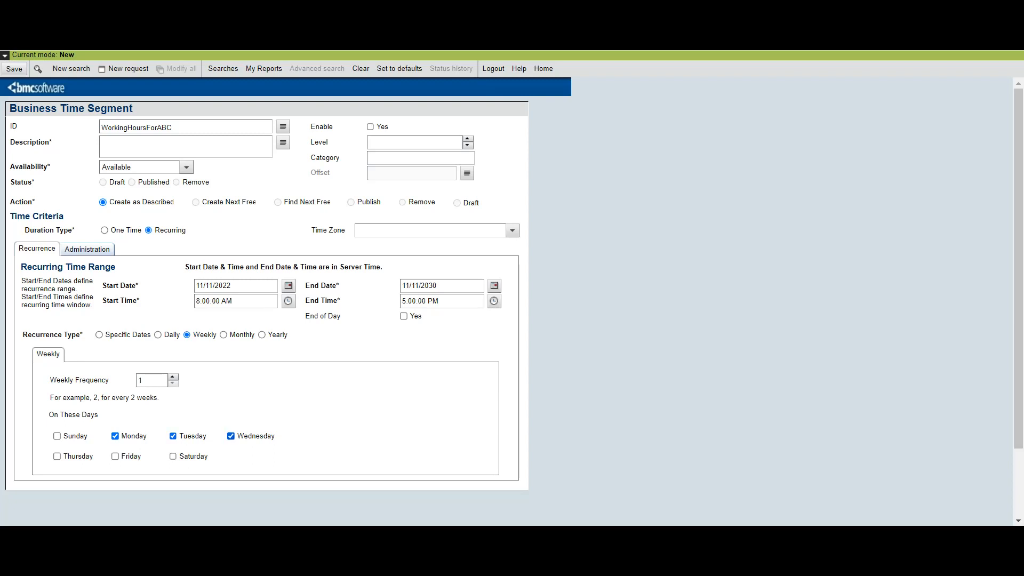
left_click(56, 455)
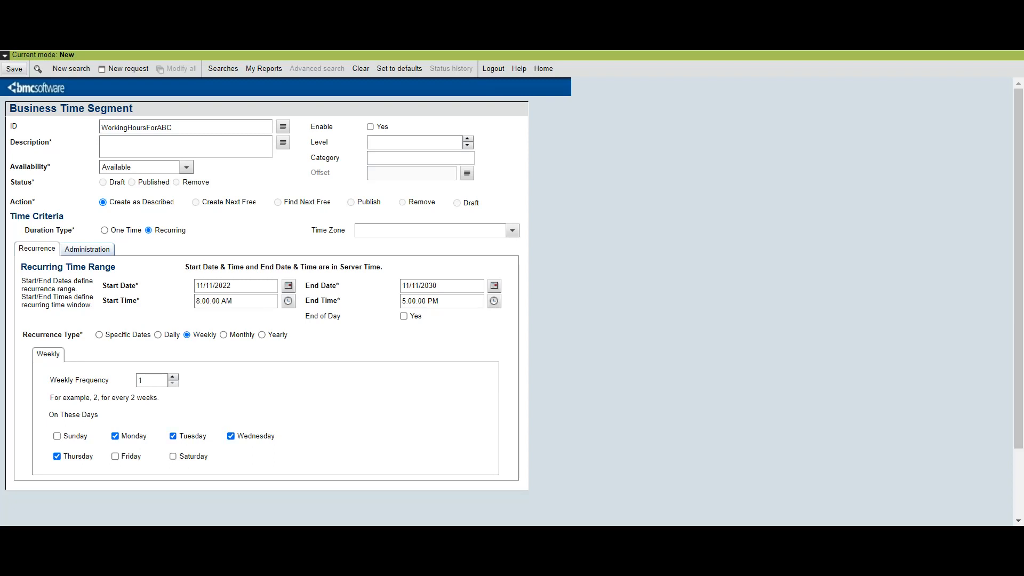
left_click(115, 455)
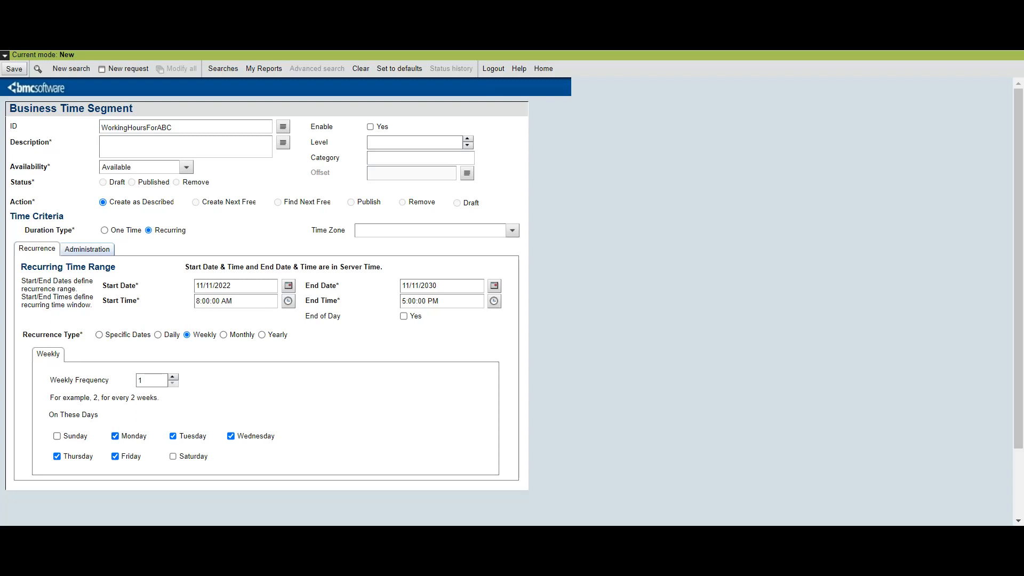
Add the description 'Working HoursForABC' and save the segment.
left_click(12, 69)
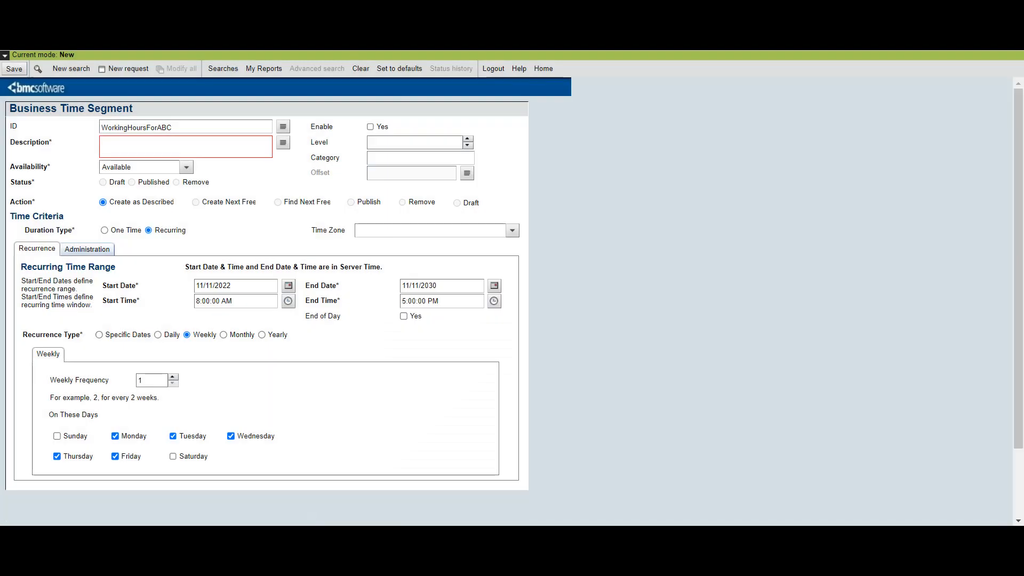
type("Working HoursForABC")
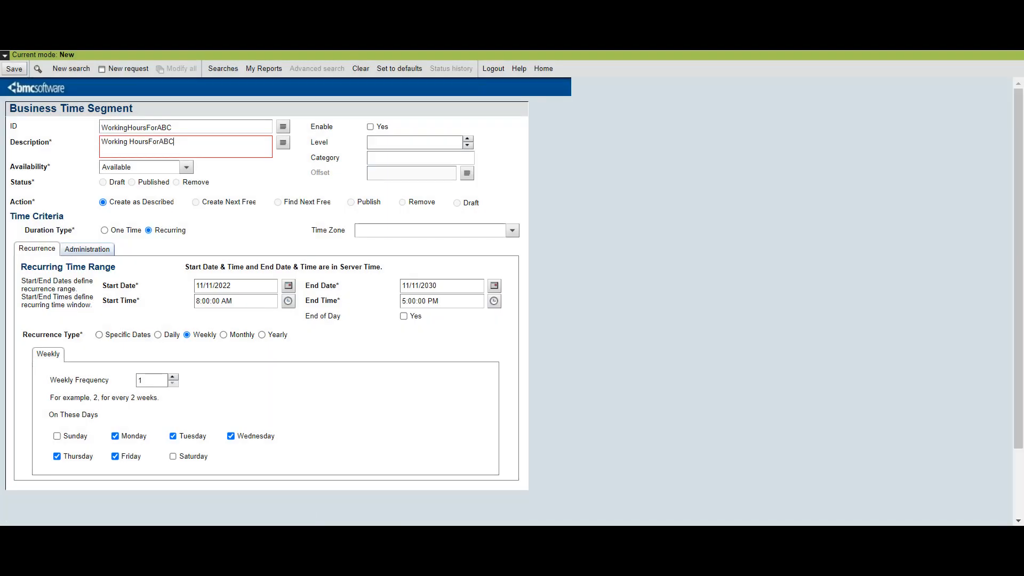
left_click(14, 69)
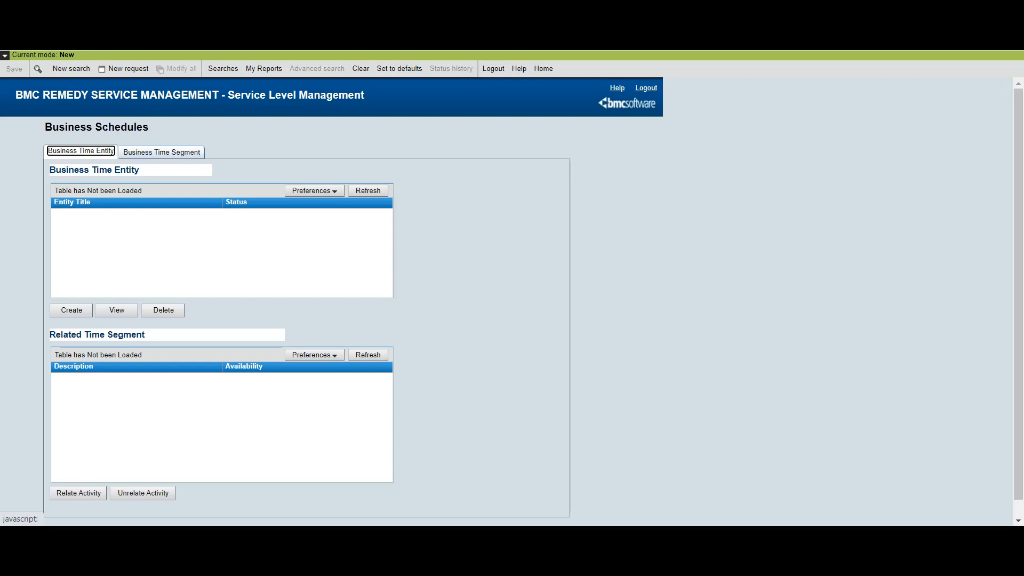
Create and save a new Business Time Entity titled WorkingHoursABC.
left_click(71, 309)
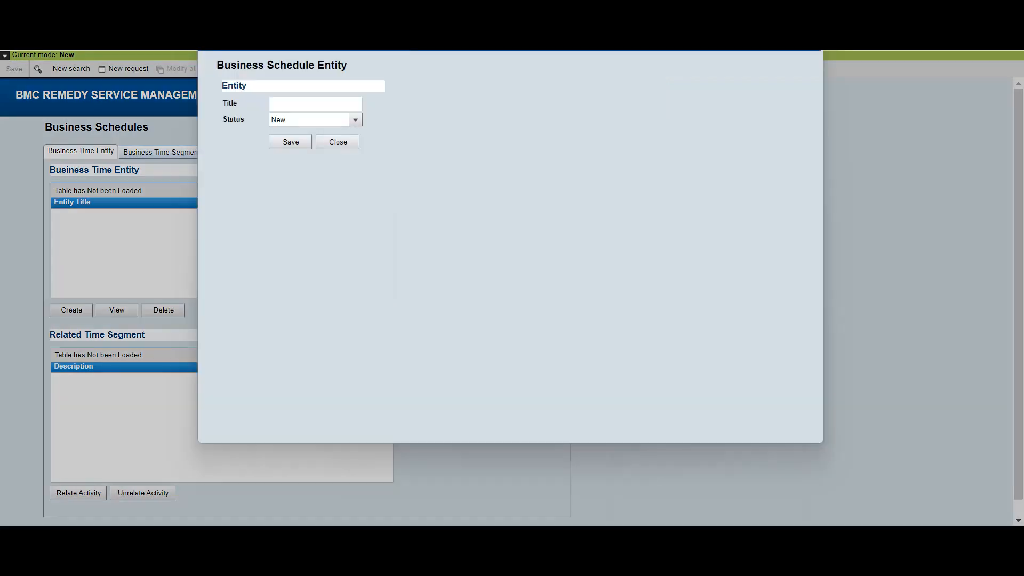
left_click(314, 103)
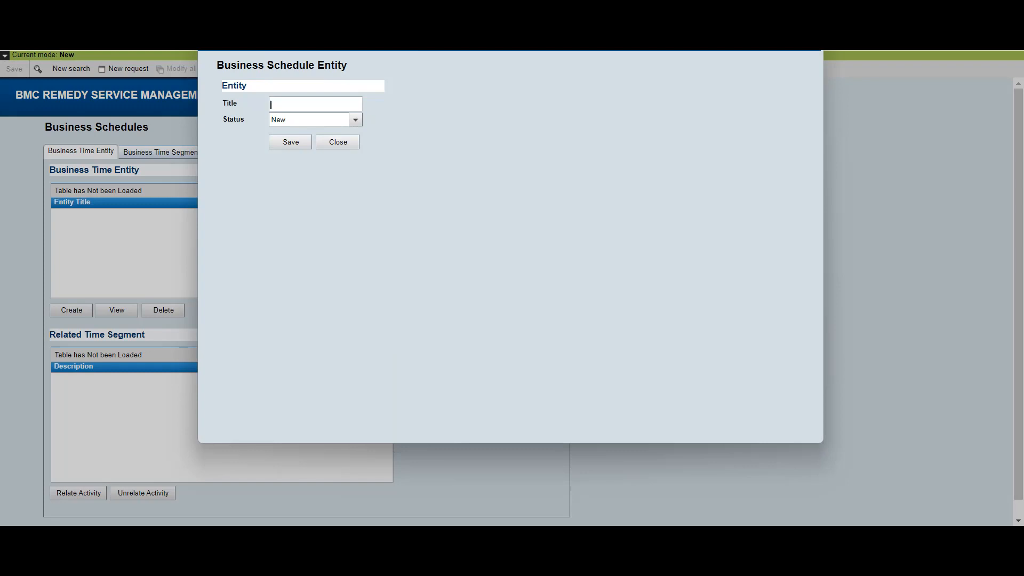
type("We")
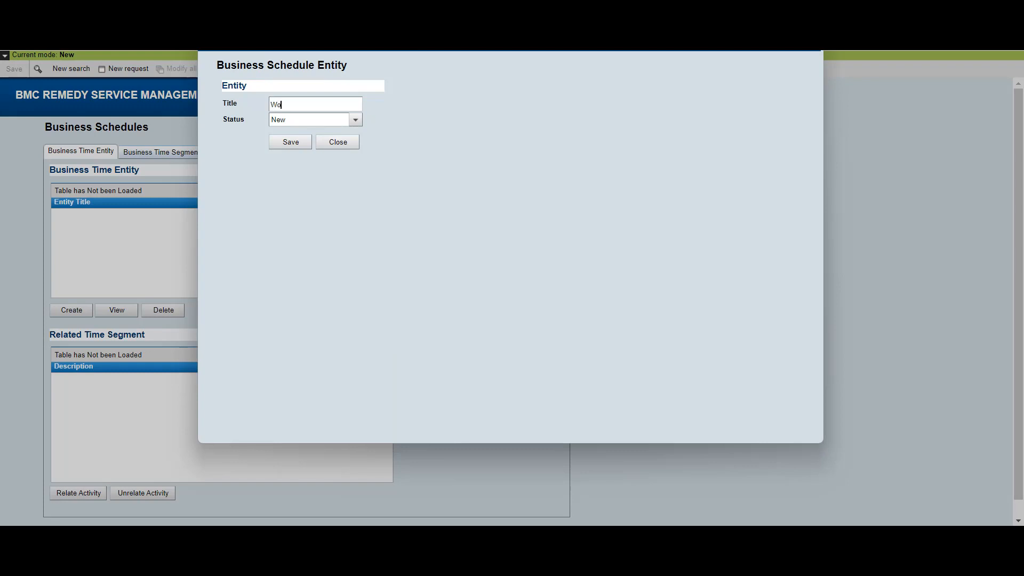
type("rking")
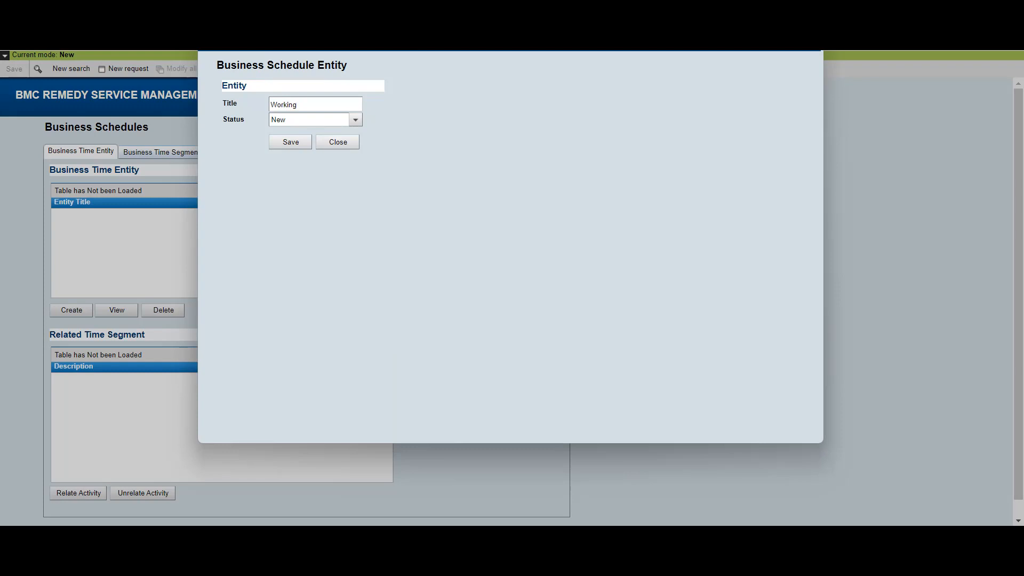
type("Hours")
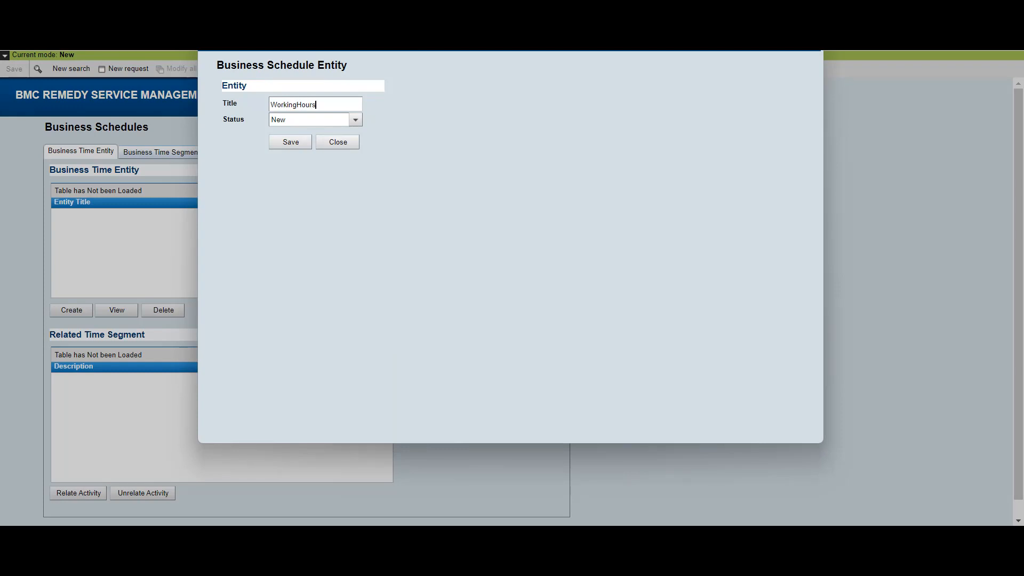
type("ABC")
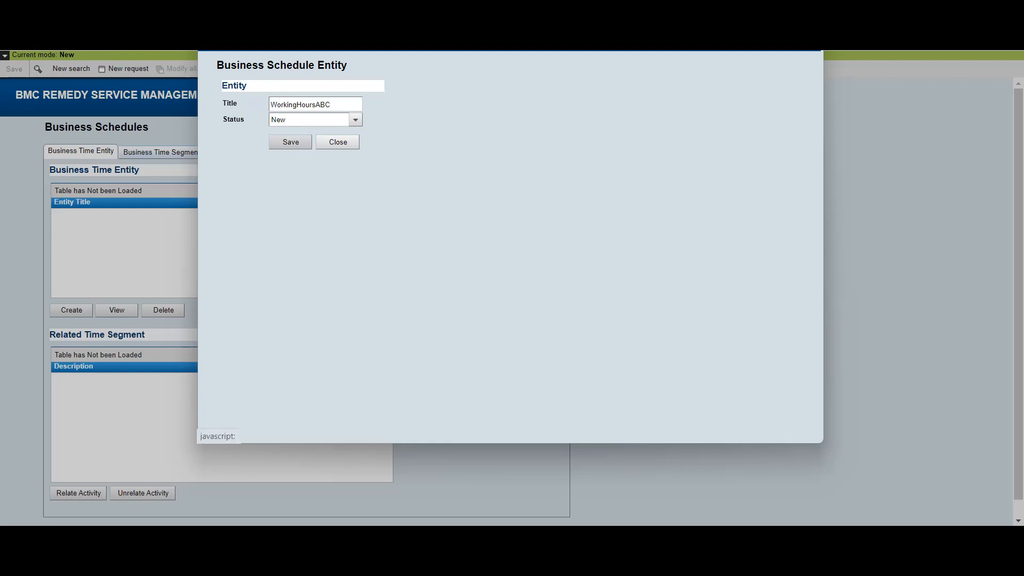
left_click(337, 141)
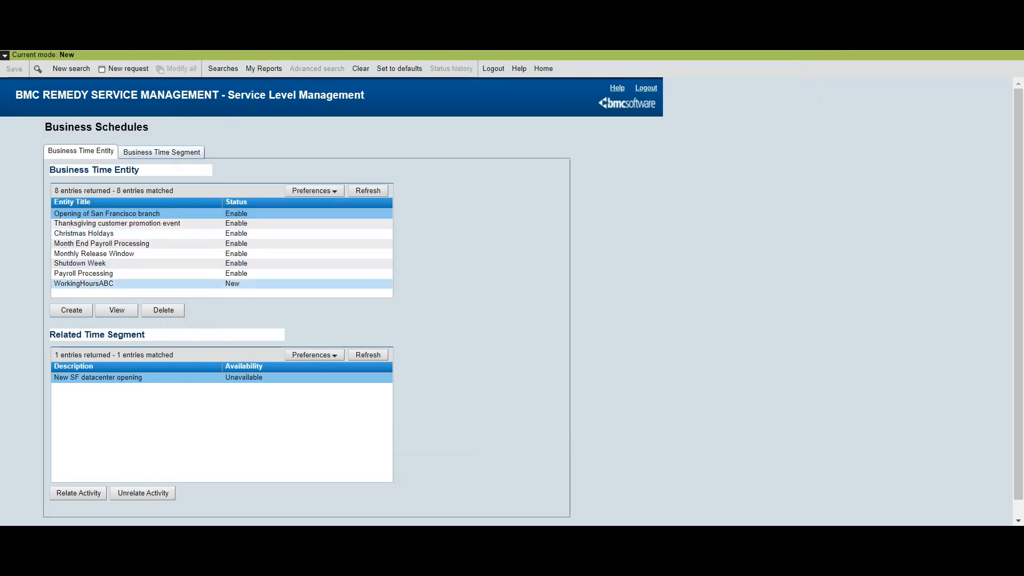
Select the WorkingHoursABC entity to show its related time segments.
left_click(83, 284)
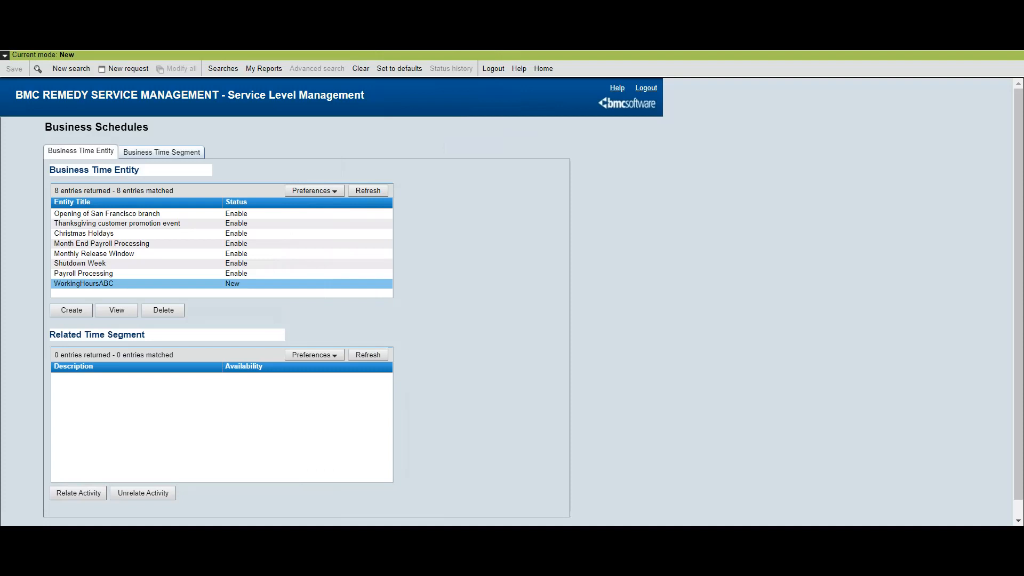
Search Published business activities from Relate Activity.
left_click(77, 493)
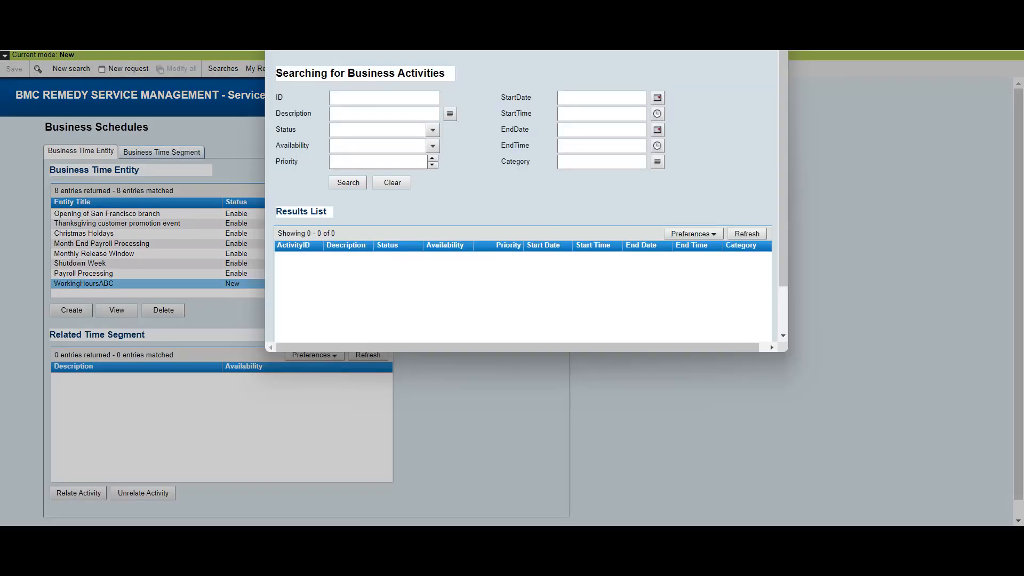
left_click(432, 130)
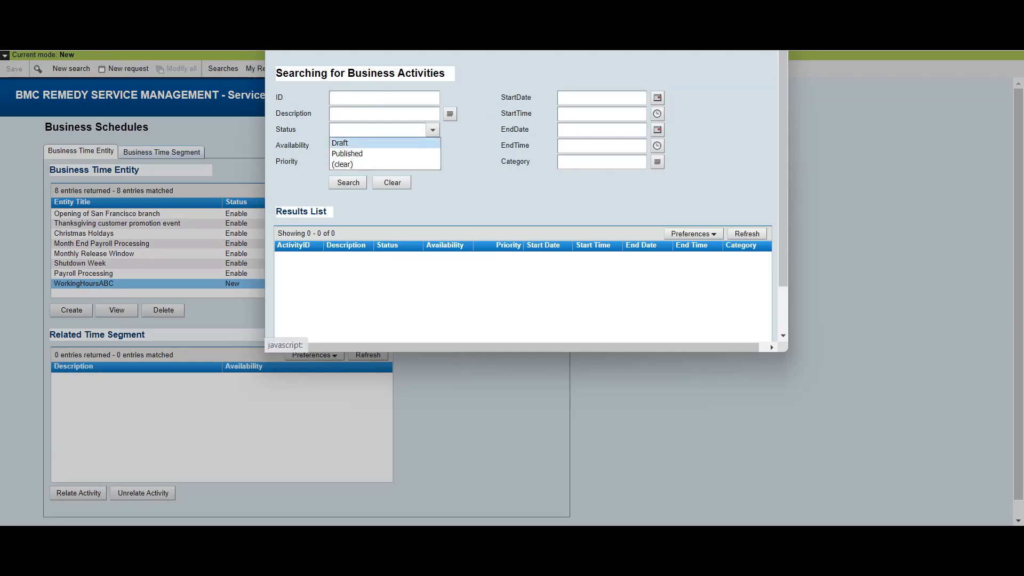
left_click(347, 154)
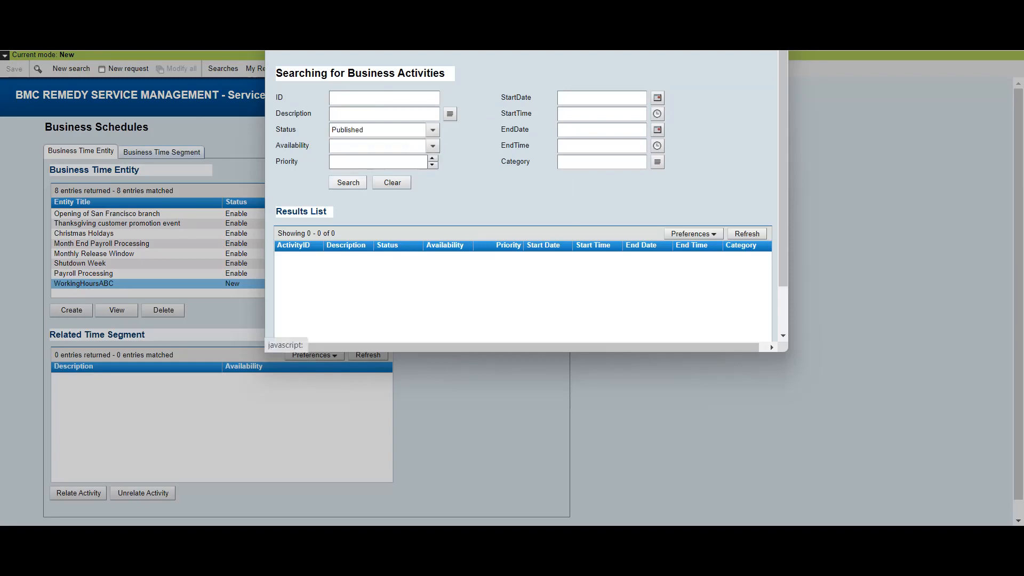
left_click(348, 182)
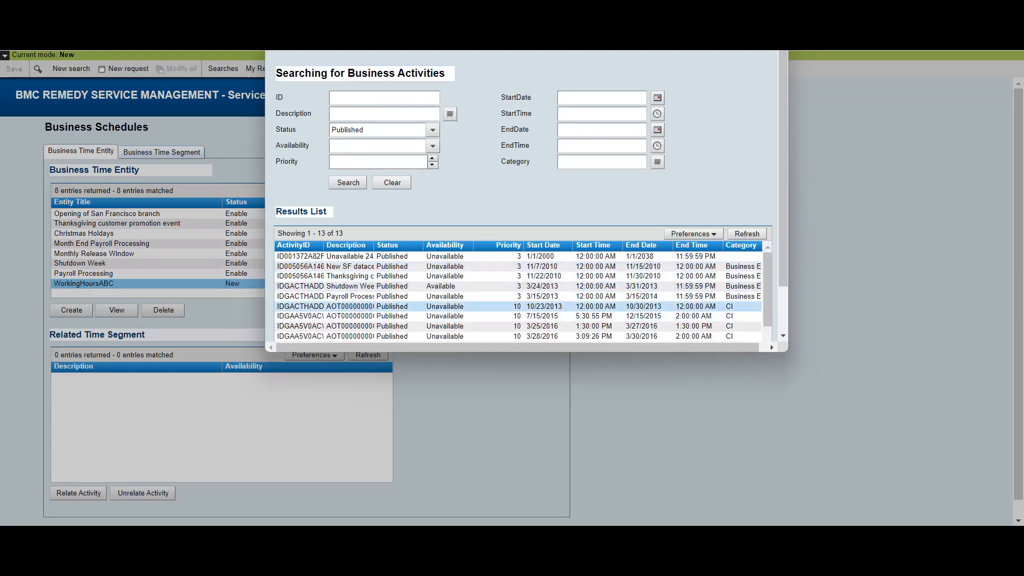
Sort the results by Description and bring the Working HoursForABC segment into view.
scroll("down", 3)
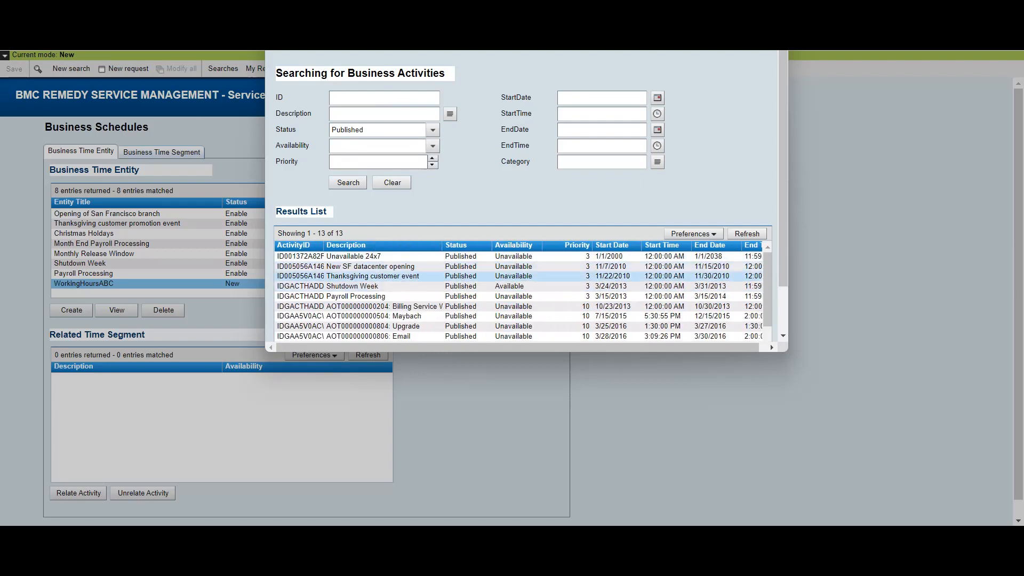
scroll("down", 3)
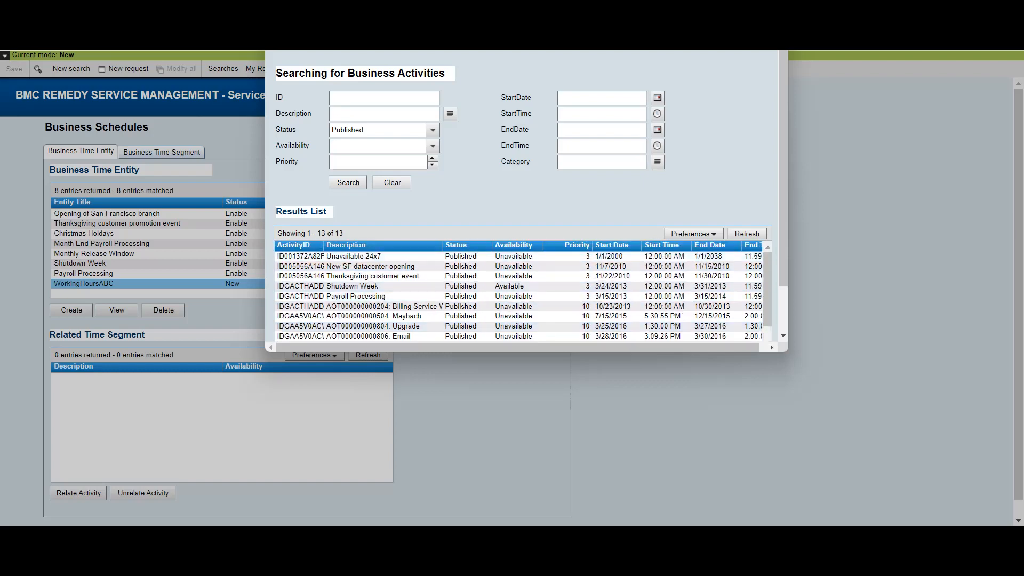
left_click(346, 245)
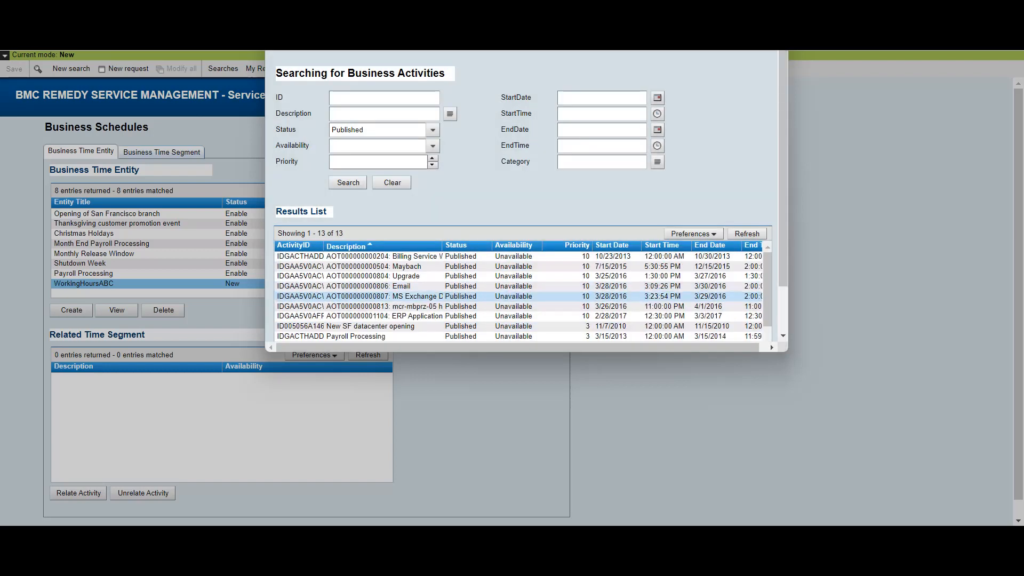
scroll("down", 3)
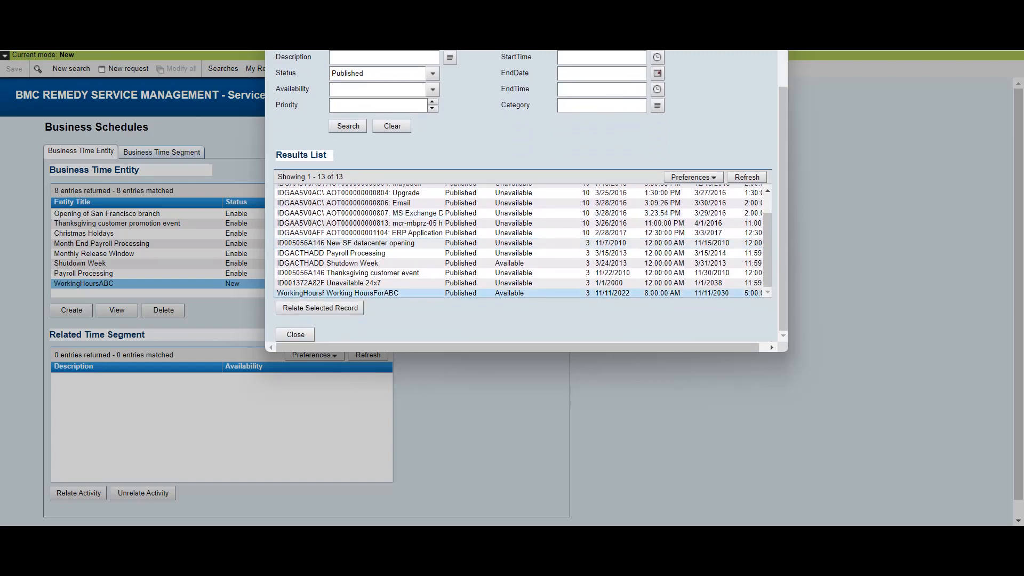